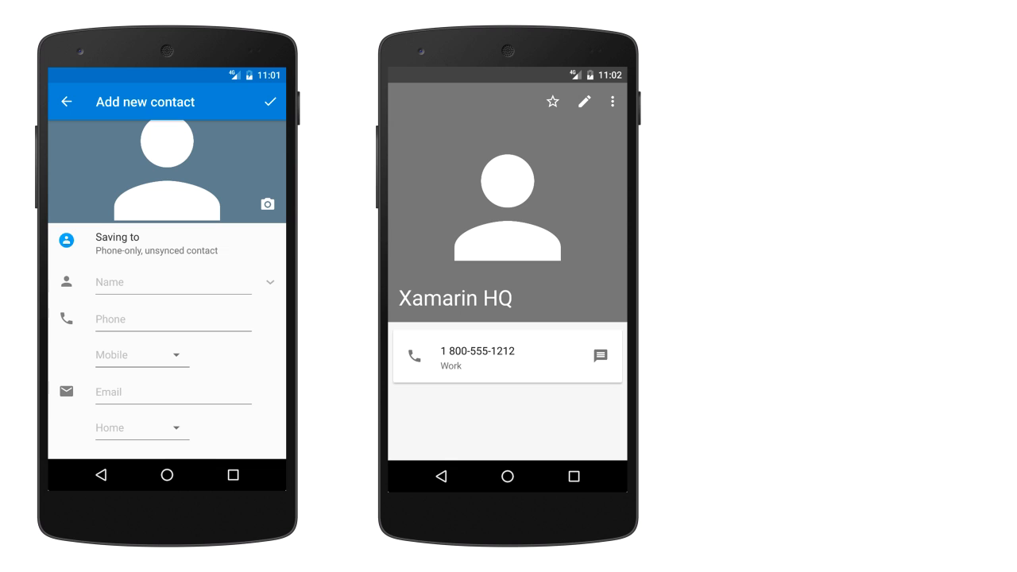
left_click(507, 356)
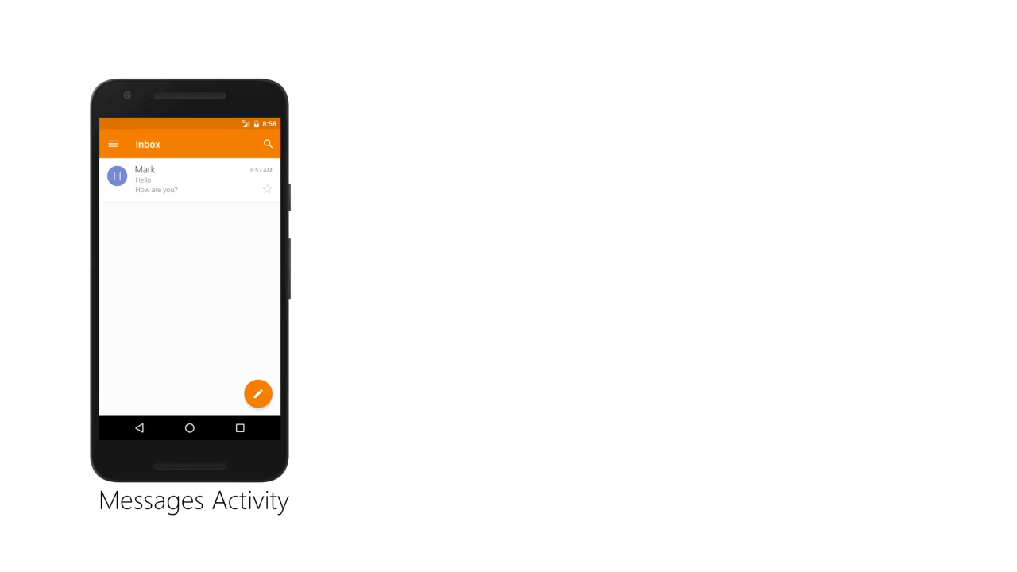
left_click(258, 394)
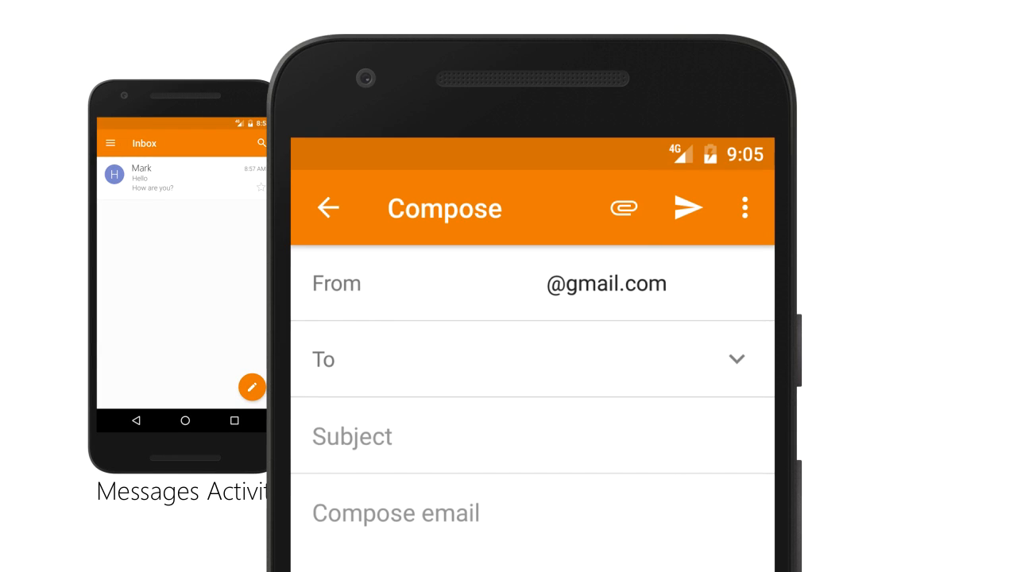